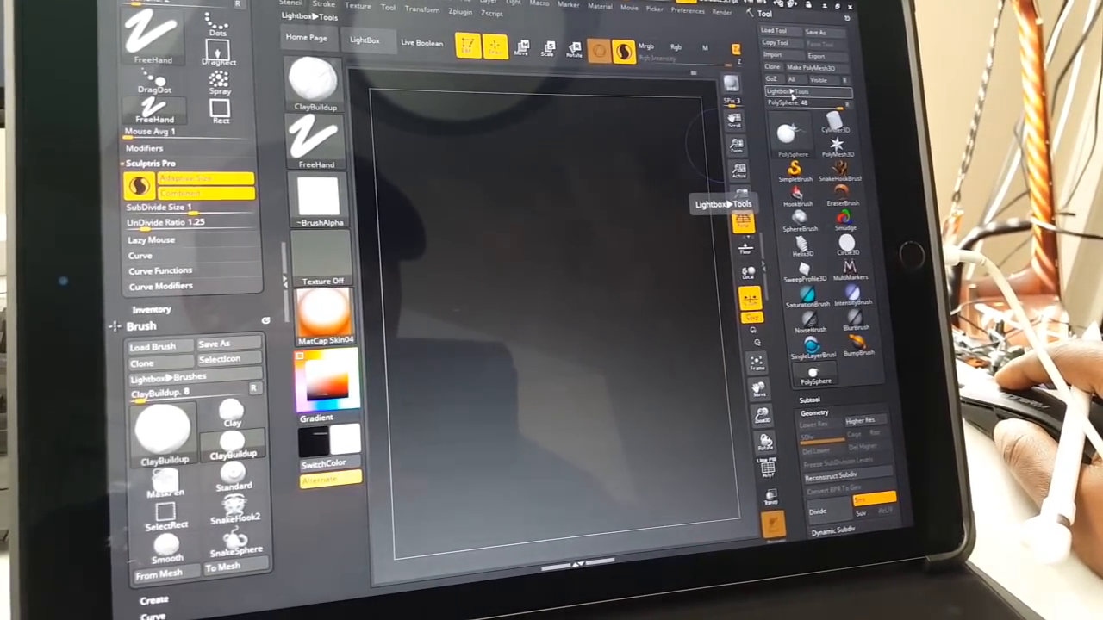
# Show the LightBox tool library with demo head, soldier and other starter models.
pyautogui.click(365, 42)
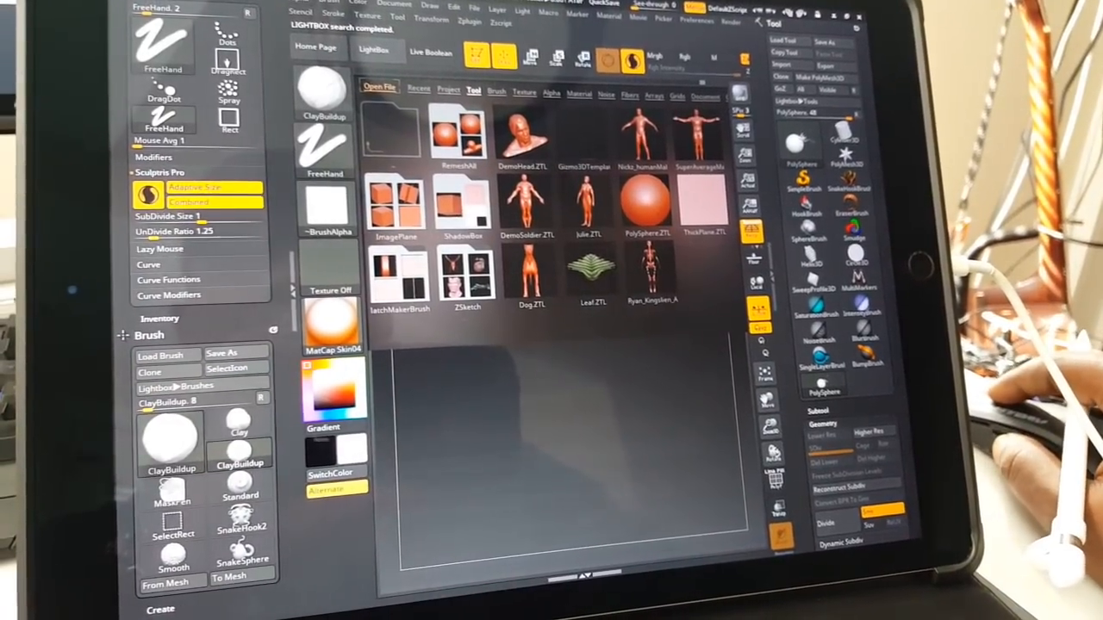
# Start a New Document from the Document menu, discarding unsaved changes at the prompt.
pyautogui.click(413, 13)
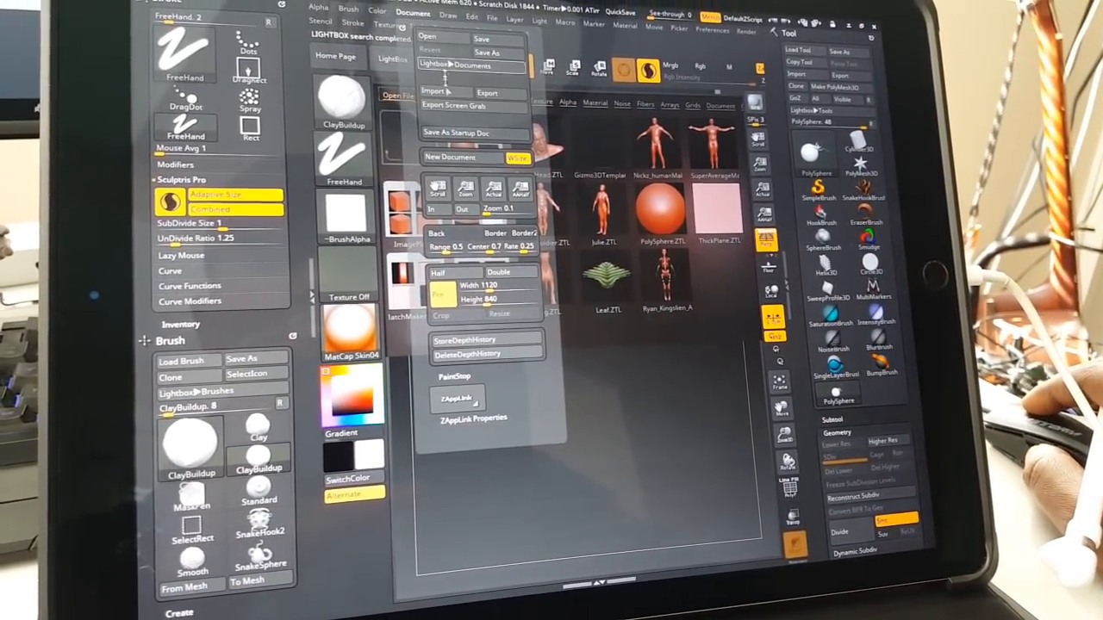
pyautogui.click(448, 158)
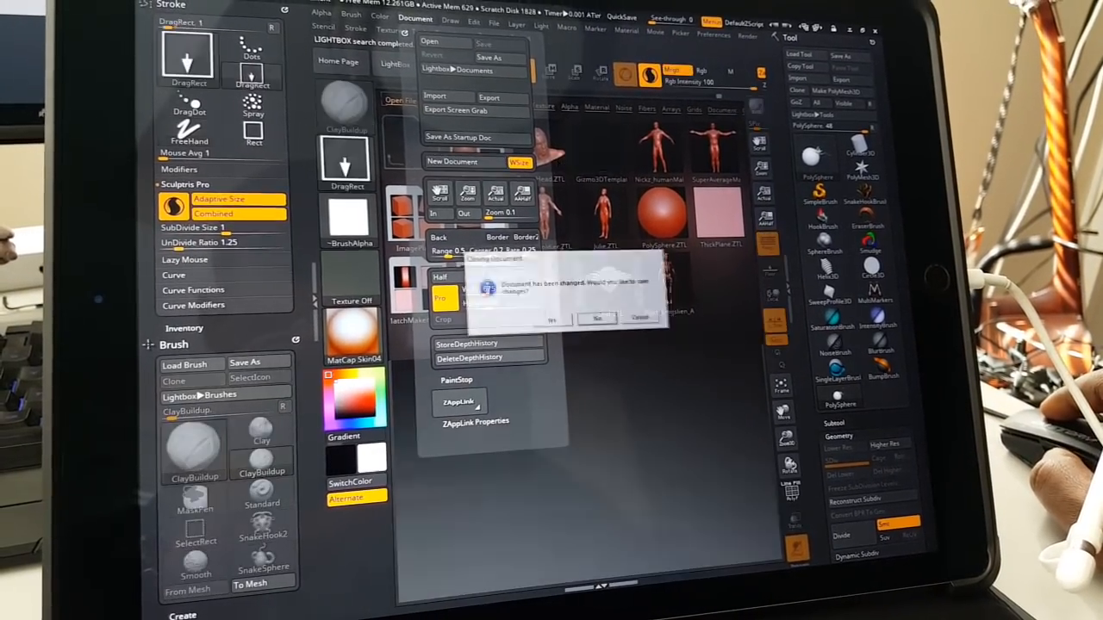
pyautogui.click(597, 319)
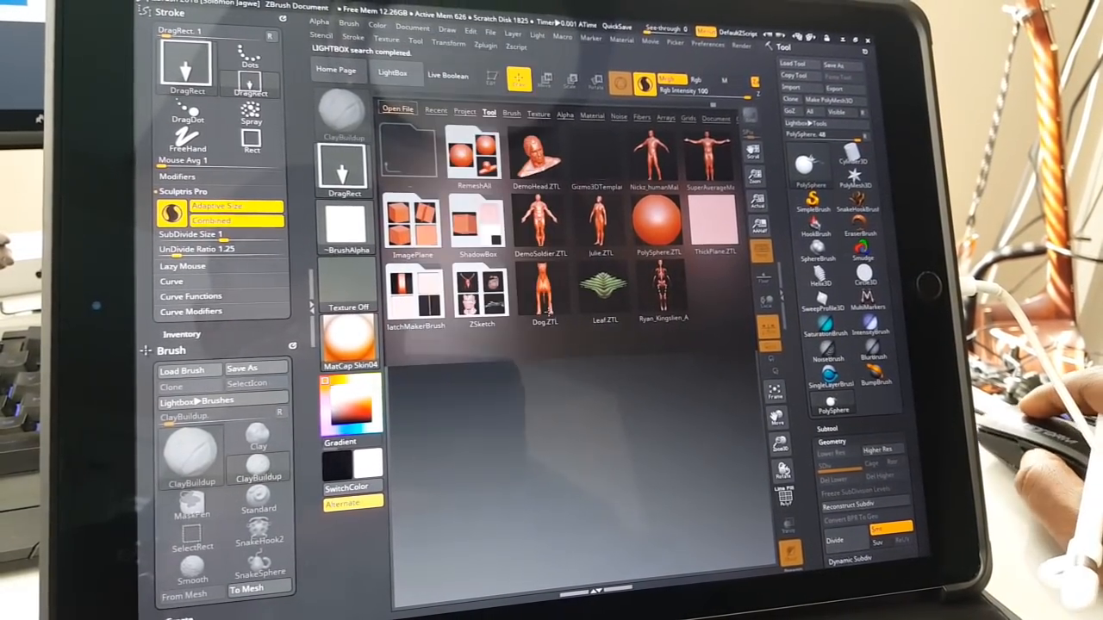